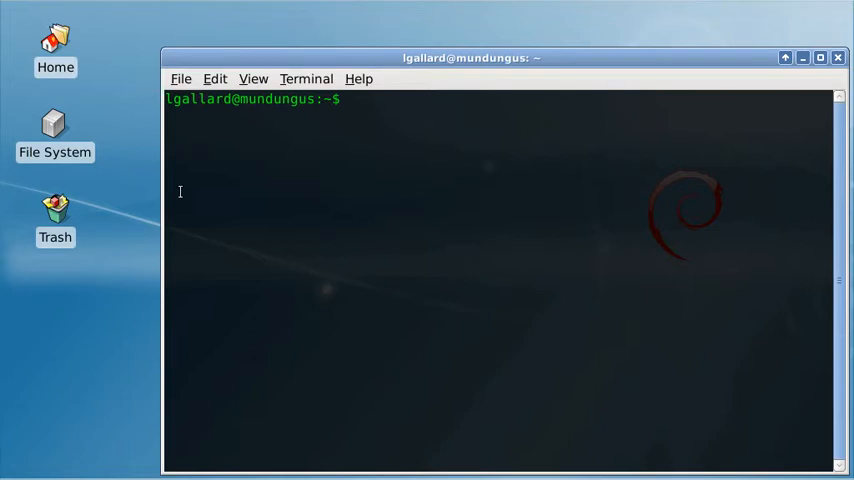
Look up the wminput package with aptitude and display guitar.cfg with cat.
{"action": "type", "text": "aptitude search w"}
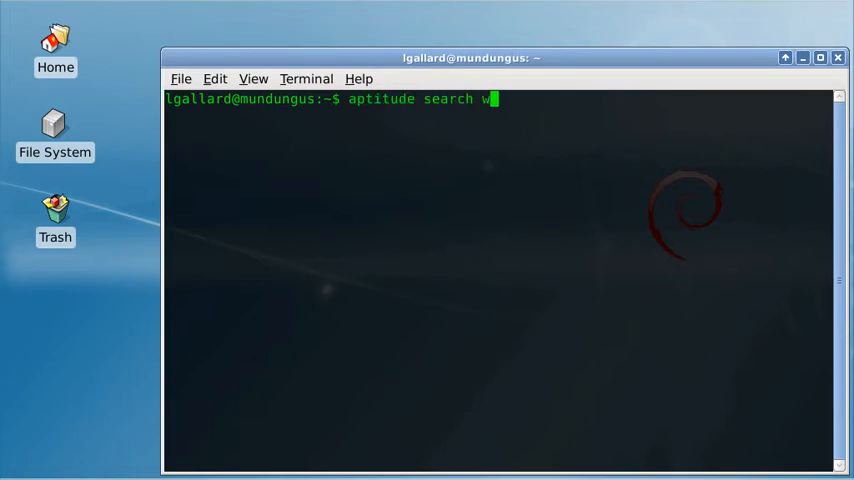
{"action": "type", "text": "min"}
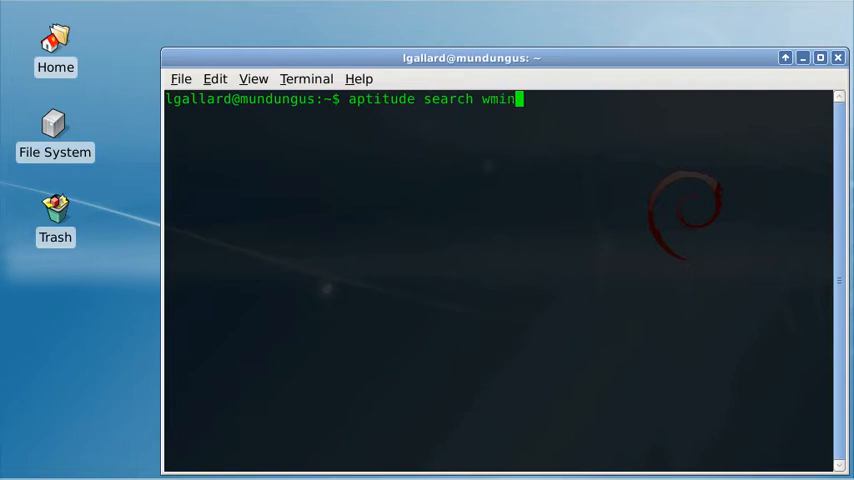
{"action": "type", "text": "put"}
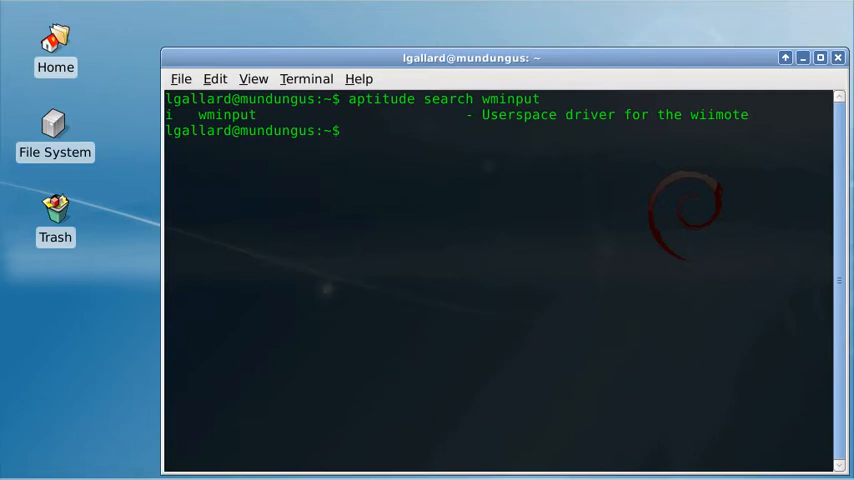
{"action": "type", "text": "a"}
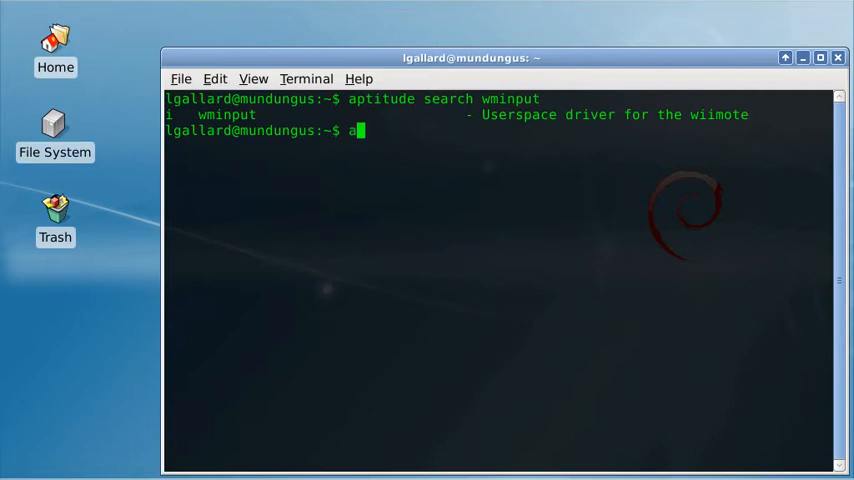
{"action": "type", "text": "ptitude sea"}
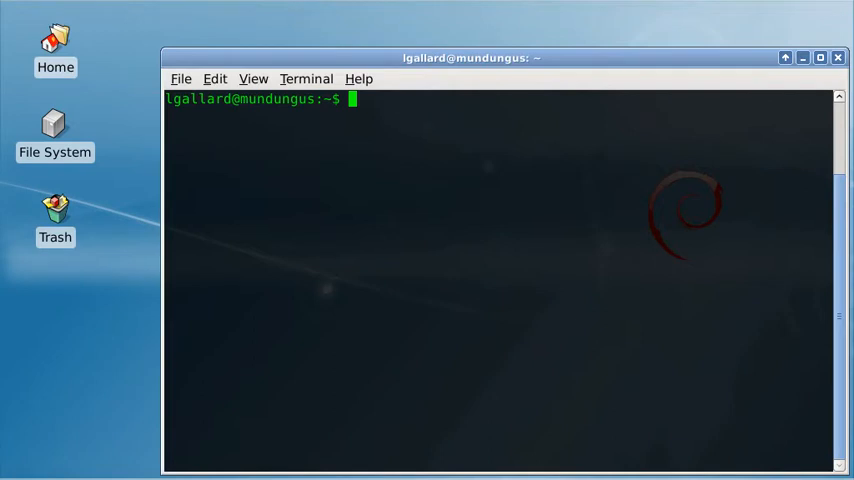
{"action": "type", "text": "cat guitar"}
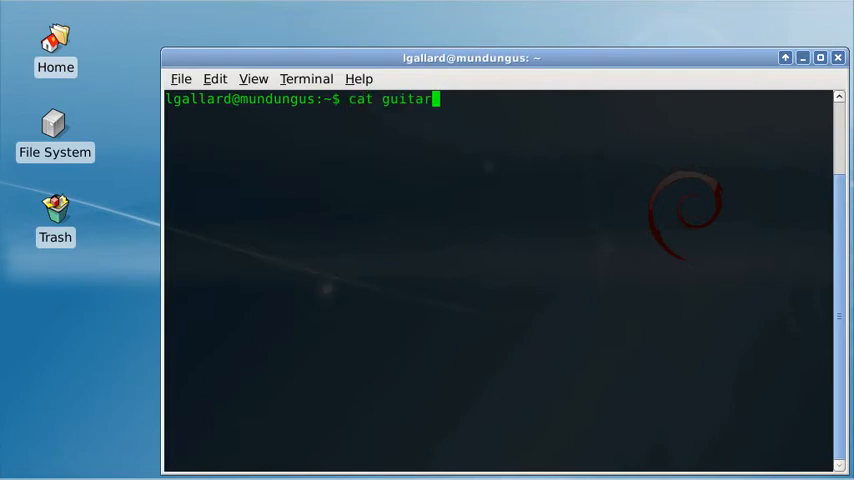
{"action": "type", "text": ".cf"}
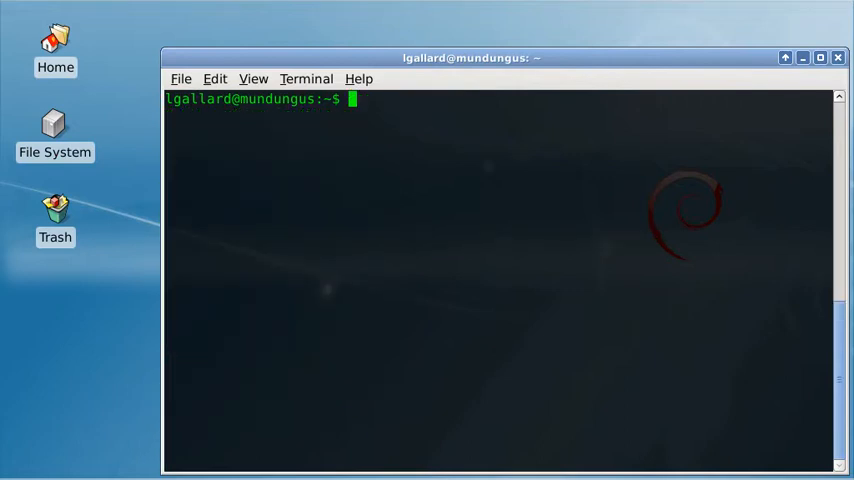
Run sudo wminput -c ./guitar.cfg again so the Wii guitar connects and reports Ready.
{"action": "type", "text": "sudo"}
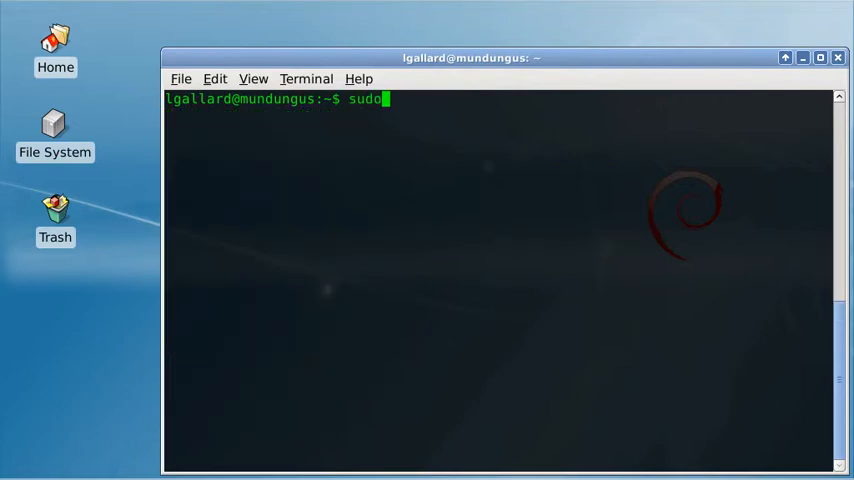
{"action": "type", "text": "\" \""}
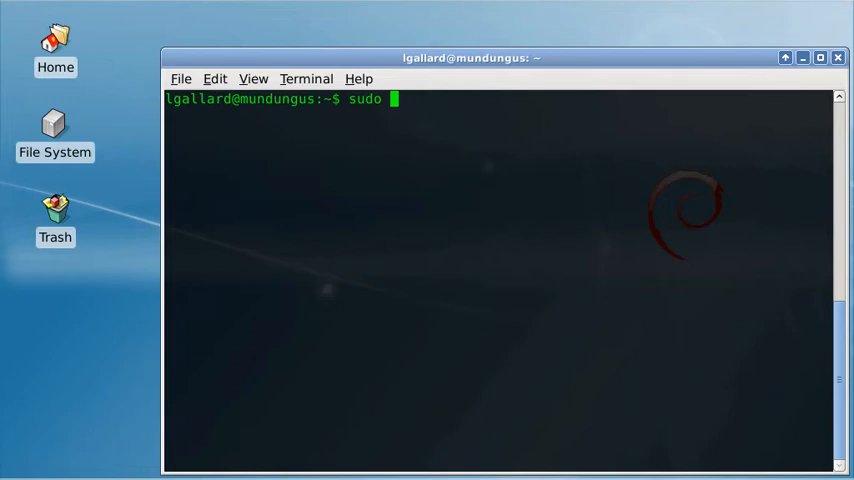
{"action": "type", "text": "w"}
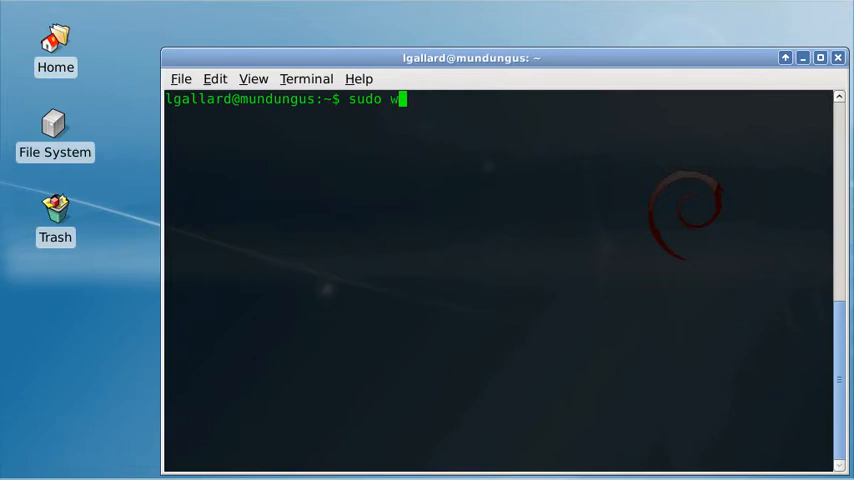
{"action": "type", "text": "minput ."}
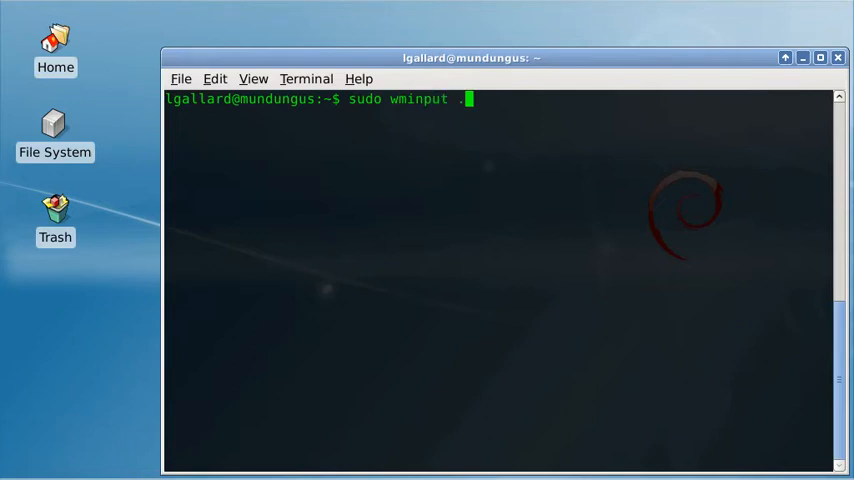
{"action": "key", "text": "BackSpace"}
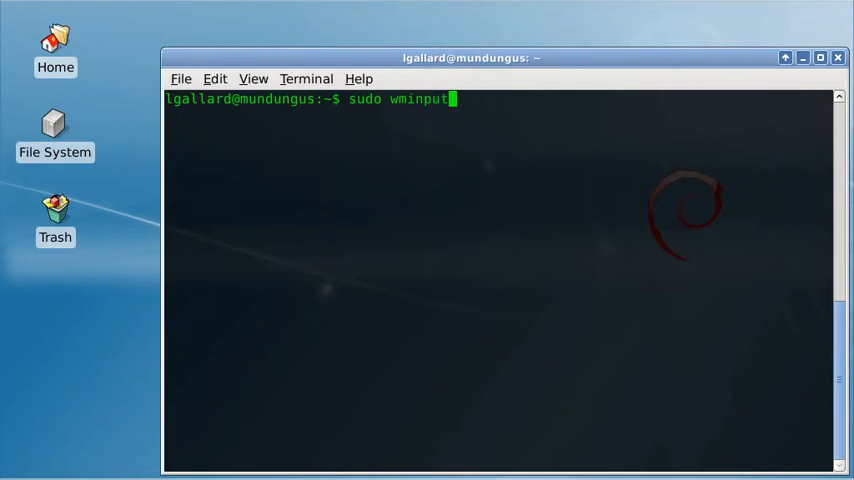
{"action": "type", "text": "-c ./g"}
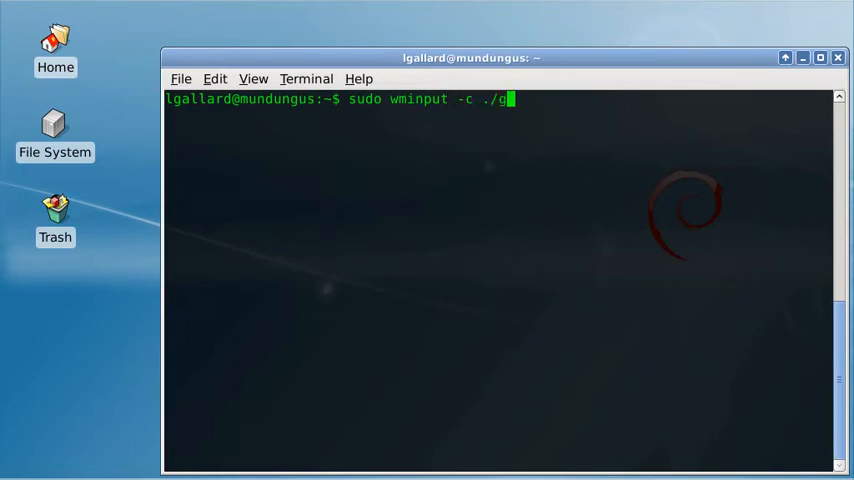
{"action": "type", "text": "u"}
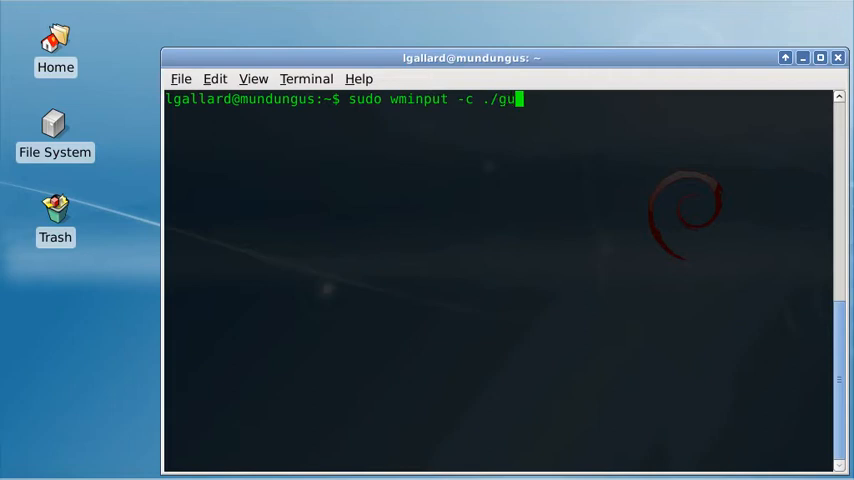
{"action": "type", "text": "itar.cfg"}
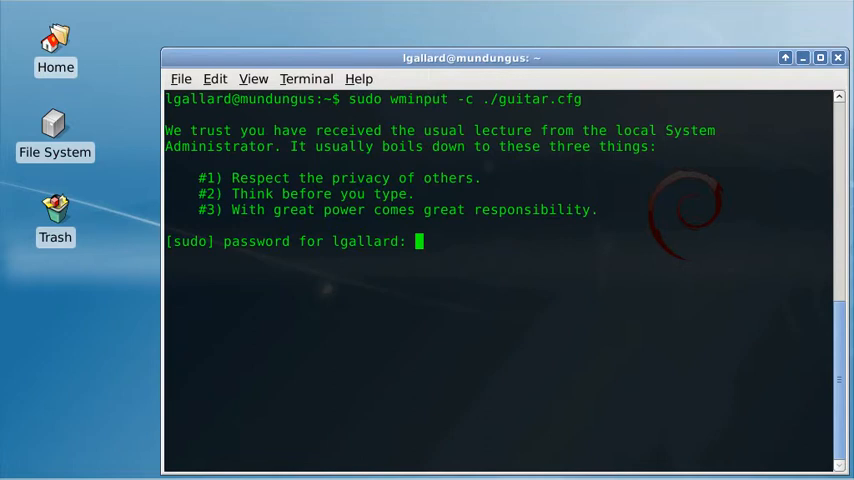
{"action": "key", "text": "Return"}
{"action": "type", "text": "sudo wminput -c ./guitar.cfg"}
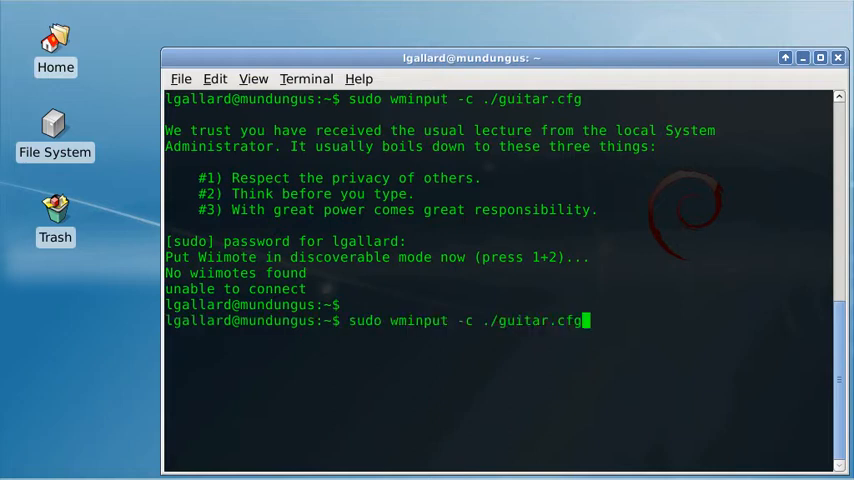
{"action": "key", "text": "Return"}
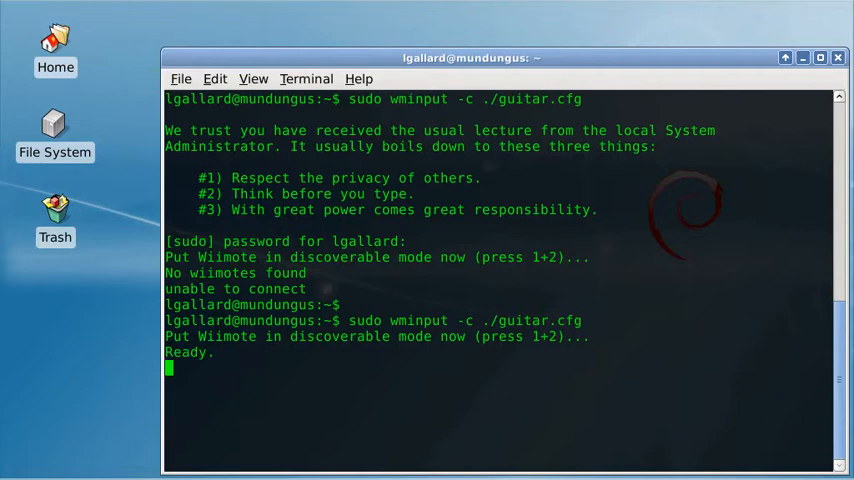
{"action": "mouse_move", "coordinate": [169, 183]}
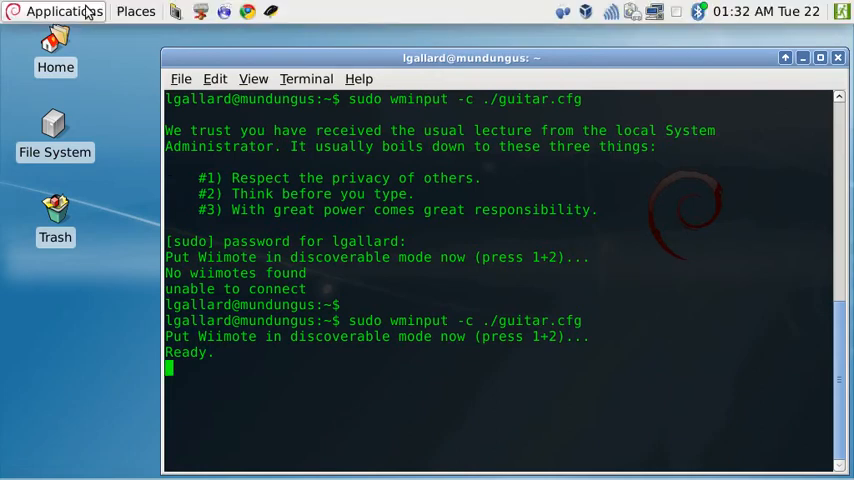
Launch Frets on Fire from the Applications > Games menu of the GNOME Panel.
{"action": "left_click", "coordinate": [57, 11]}
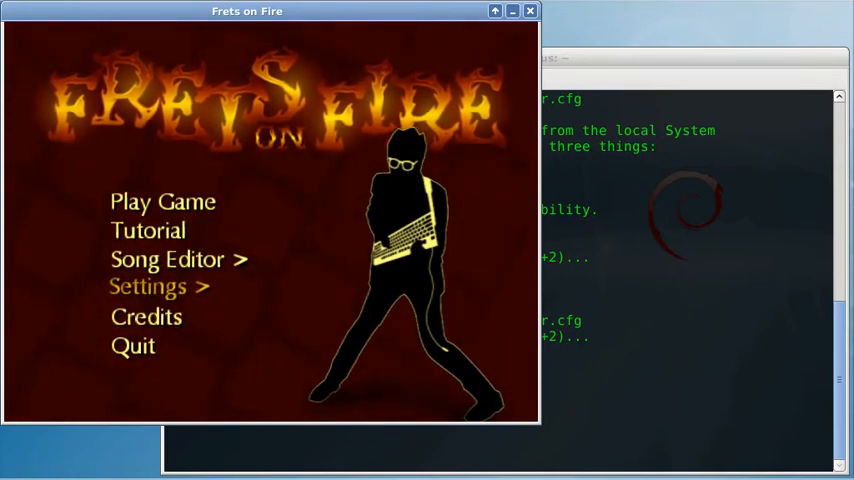
Show the Key Settings list and move down past the five fret keys to the movement bindings.
{"action": "left_click", "coordinate": [147, 287]}
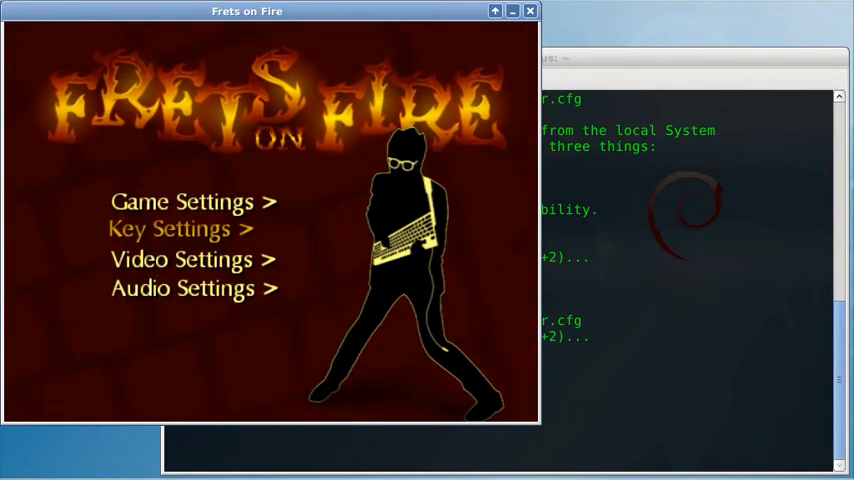
{"action": "left_click", "coordinate": [178, 228]}
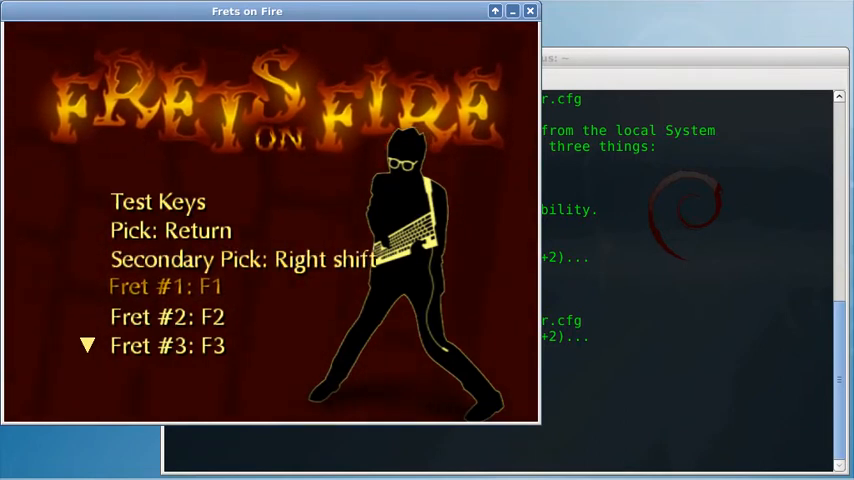
{"action": "left_click", "coordinate": [168, 286]}
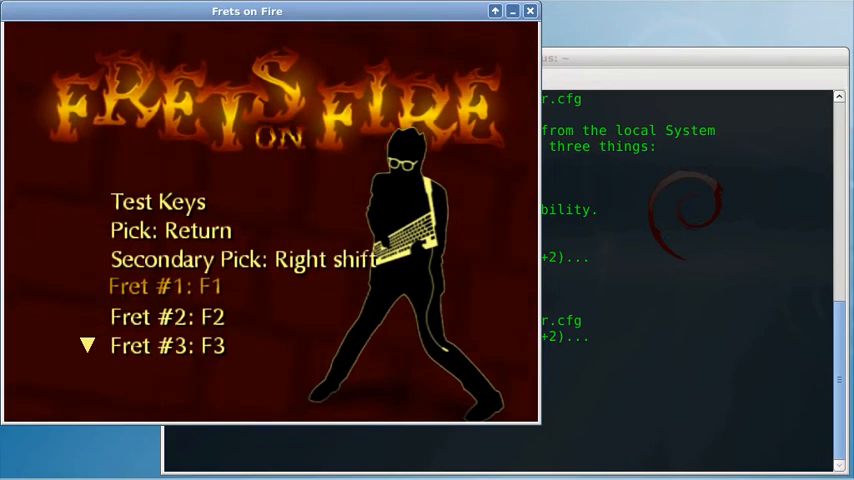
{"action": "key", "text": "Down"}
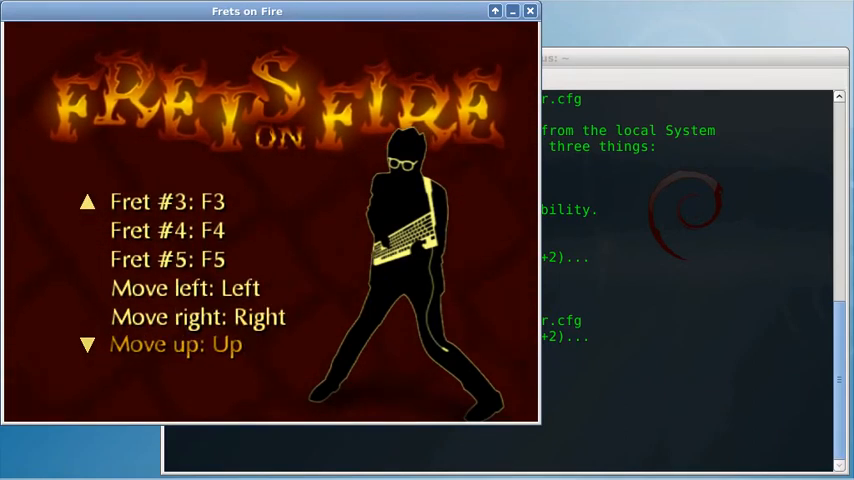
{"action": "key", "text": "Down"}
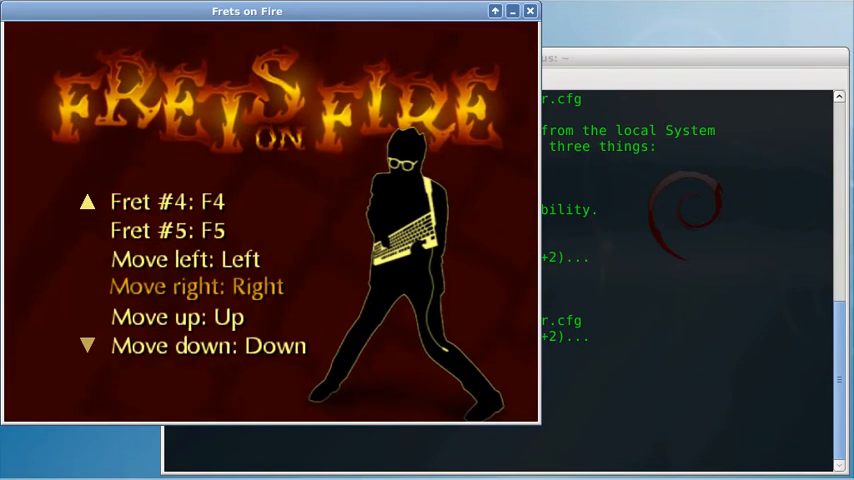
Bind Move left to Joy #1, axis 2 low, then select Pick for a 'Press a key' prompt.
{"action": "key", "text": "Up"}
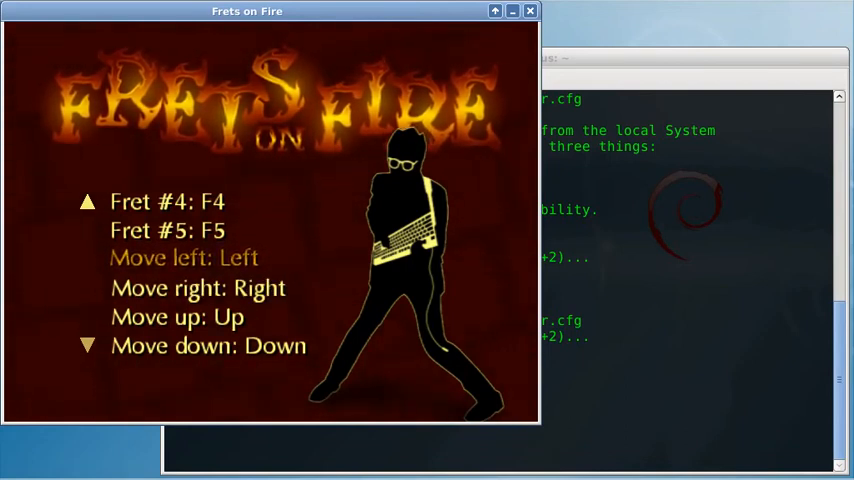
{"action": "left_click", "coordinate": [184, 257]}
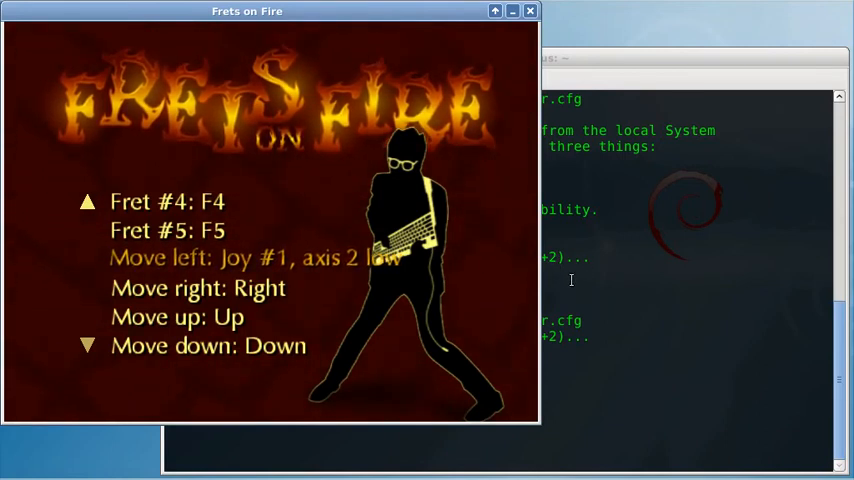
{"action": "key", "text": "down"}
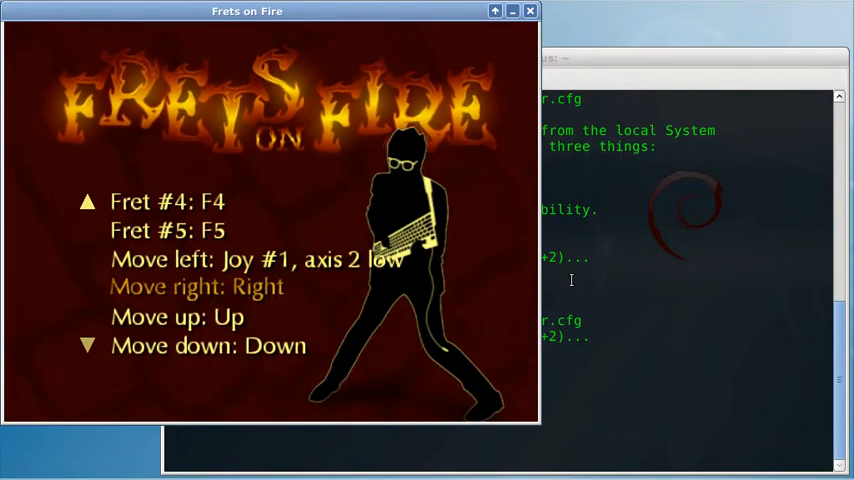
{"action": "left_click", "coordinate": [197, 287]}
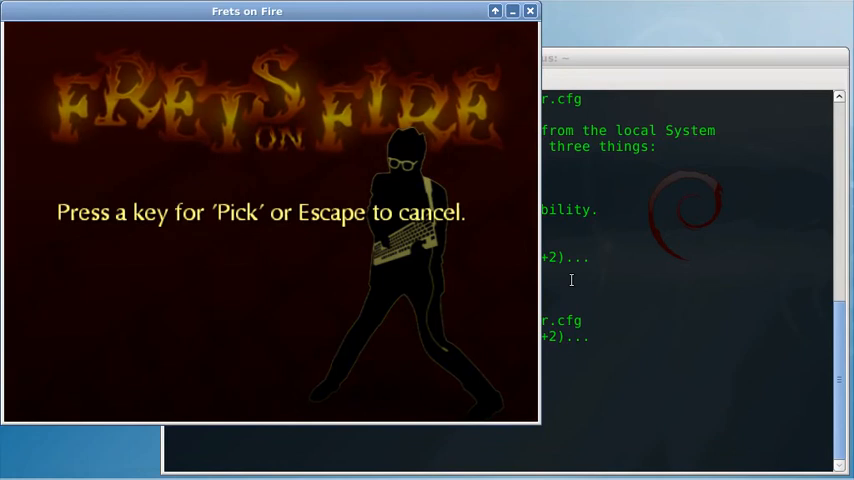
{"action": "key", "text": "return"}
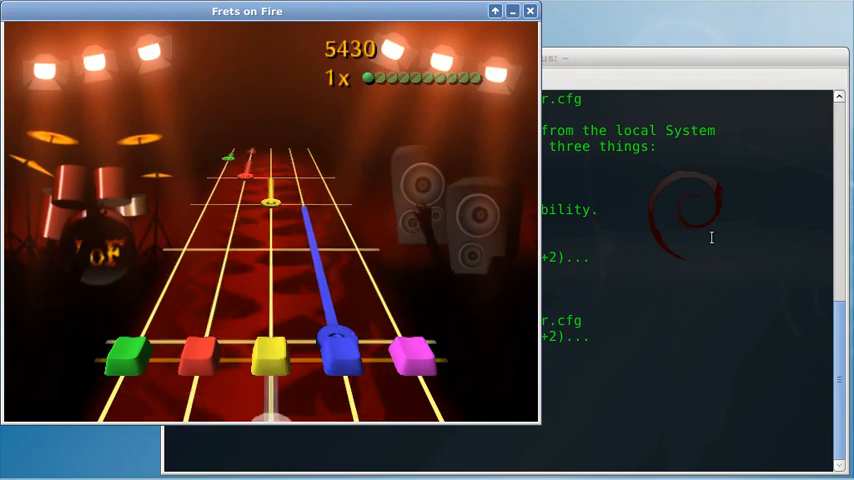
Pause the song being played with the Wii guitar at 5430 points.
{"action": "key", "text": "Escape"}
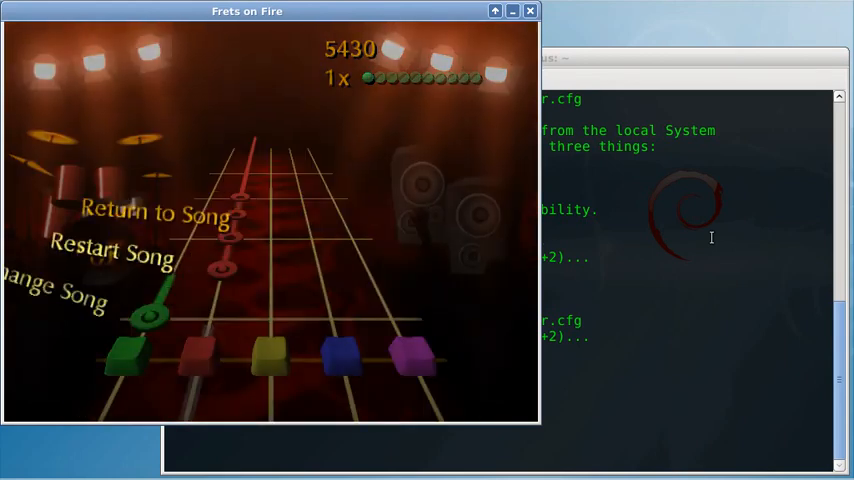